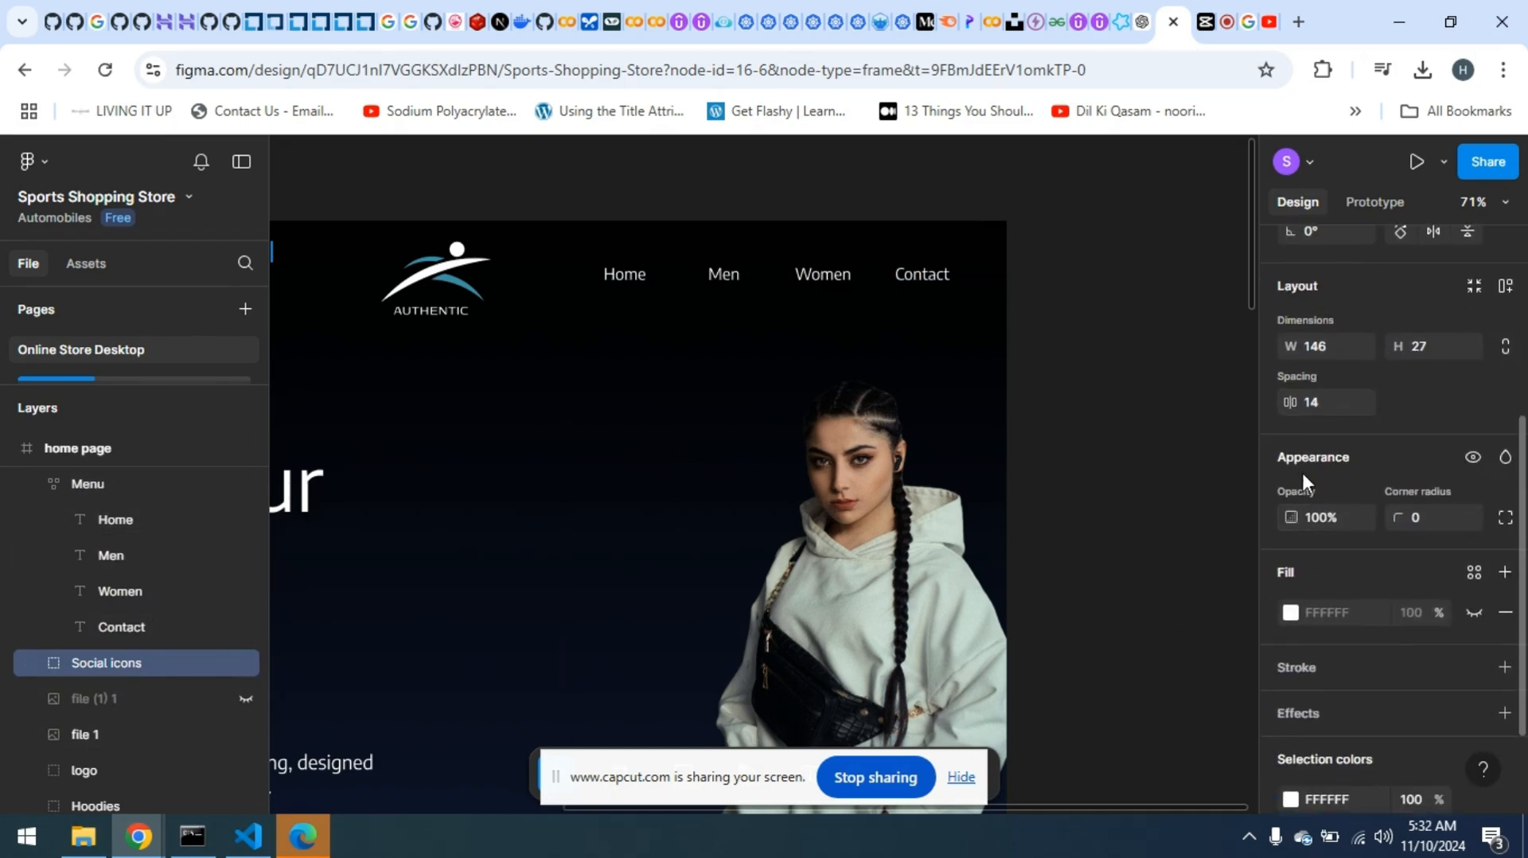
{"action": "mouse_move", "coordinate": [1313, 471]}
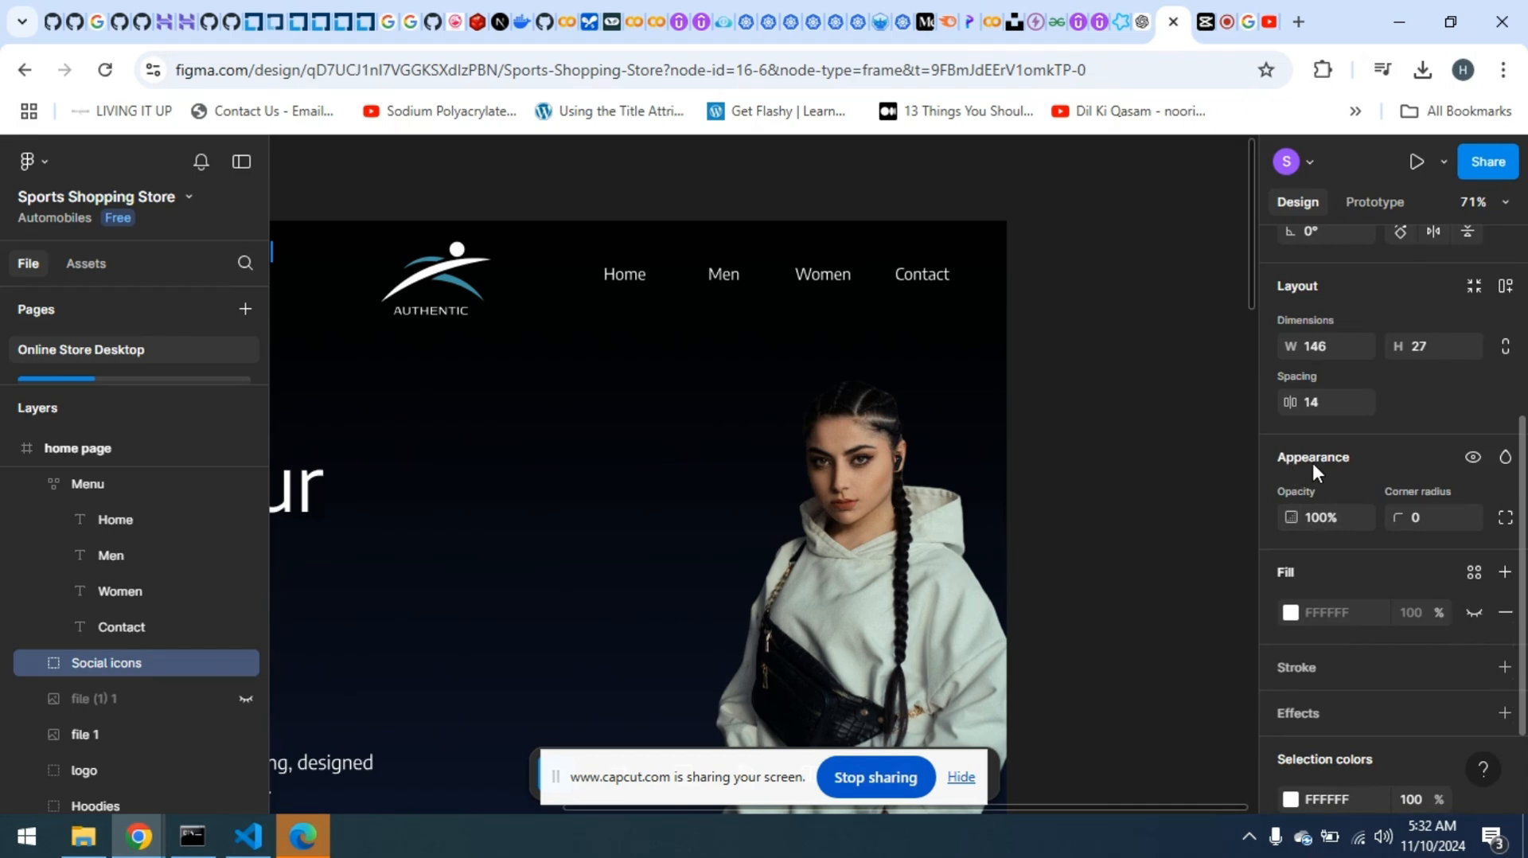
{"action": "mouse_move", "coordinate": [1306, 437]}
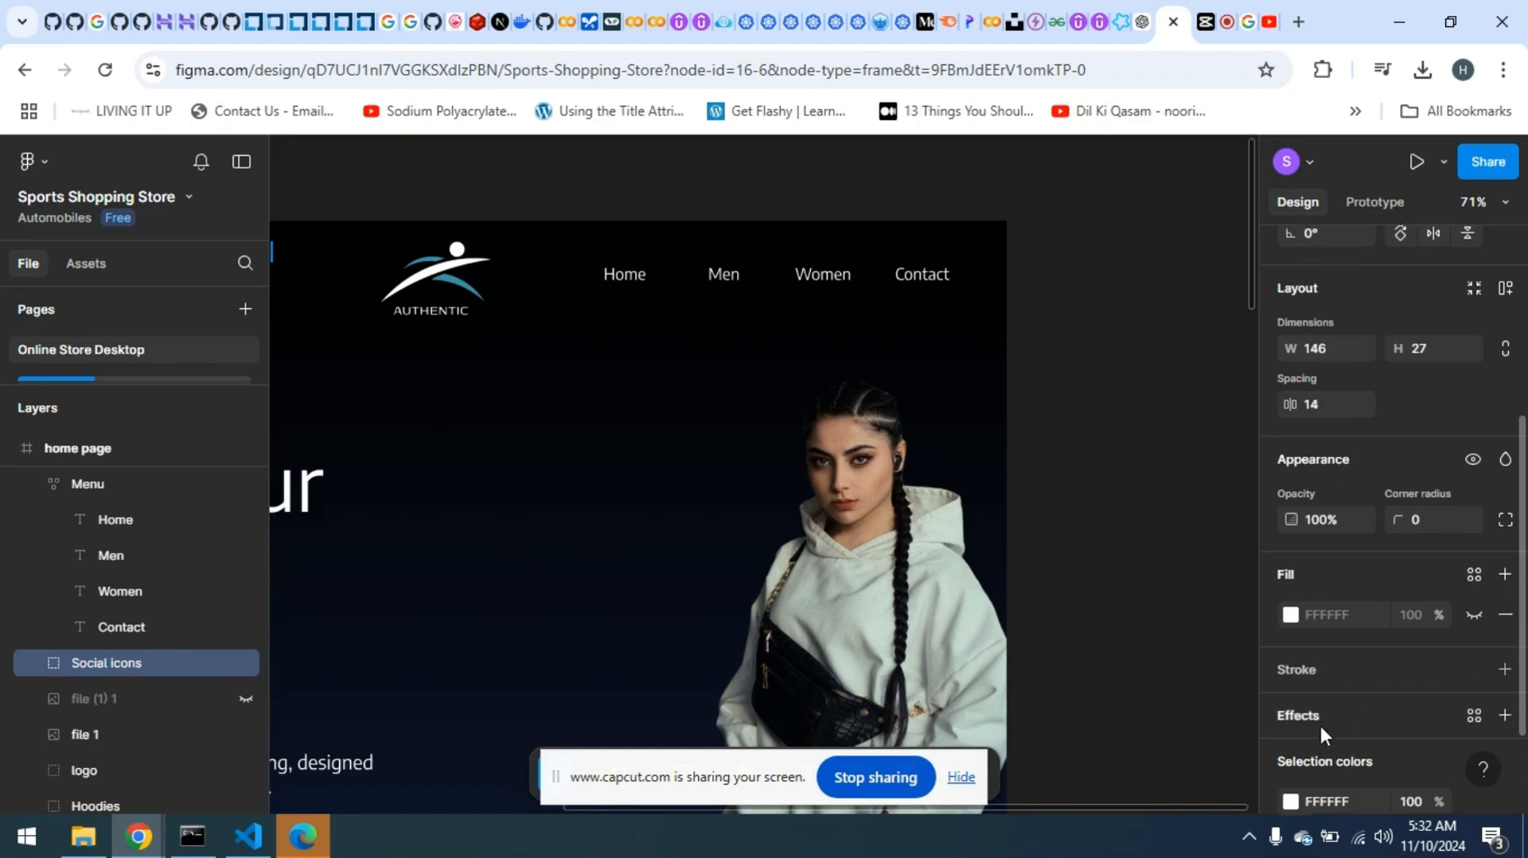
Select the Menu frame with Home, Men, Women and Contact links in the Layers panel
{"action": "left_click", "coordinate": [86, 484]}
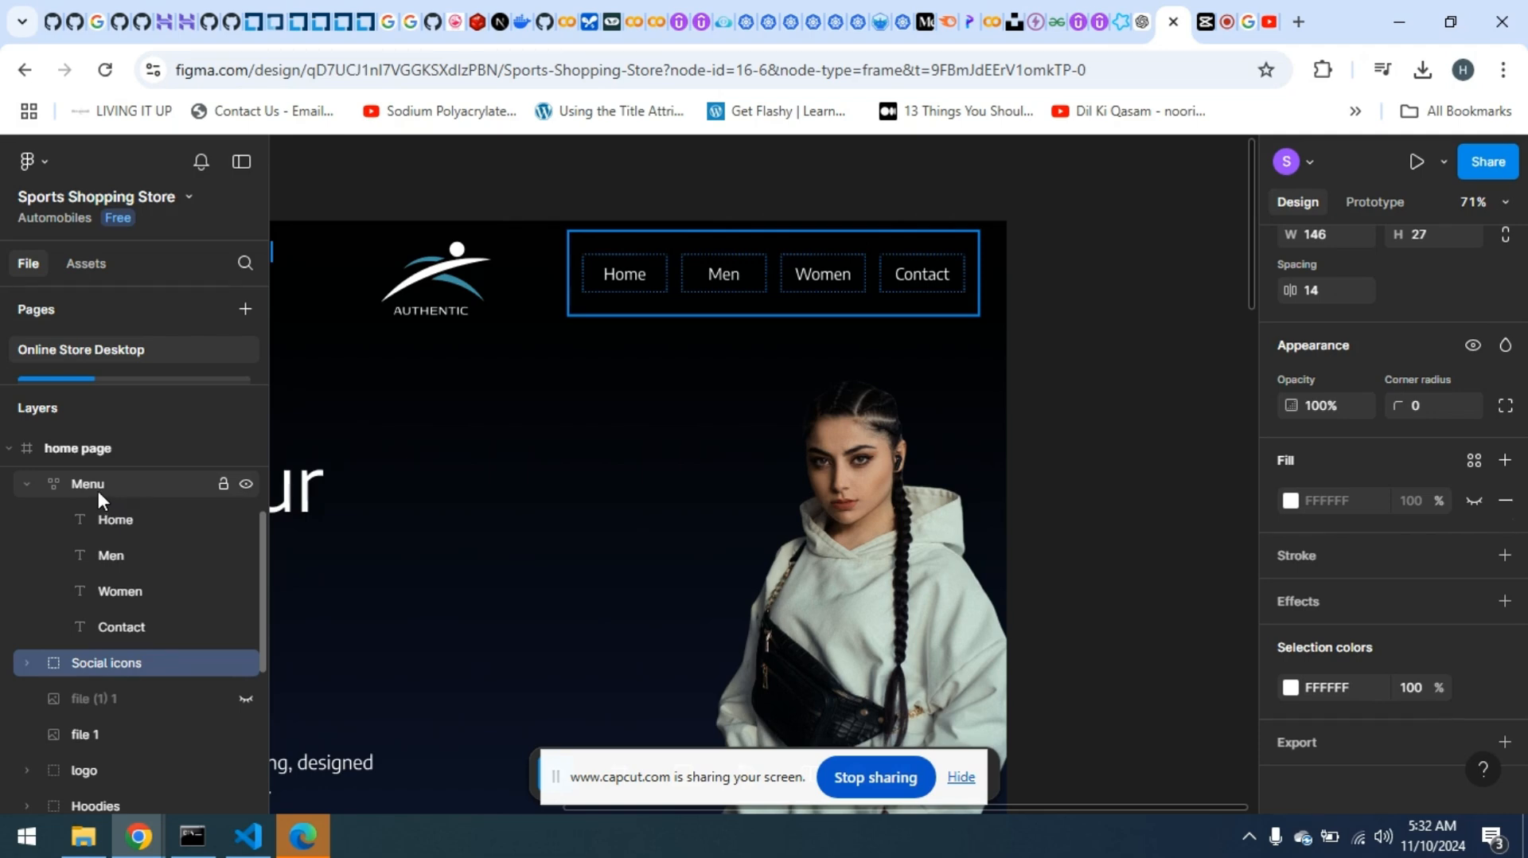
{"action": "left_click", "coordinate": [86, 484]}
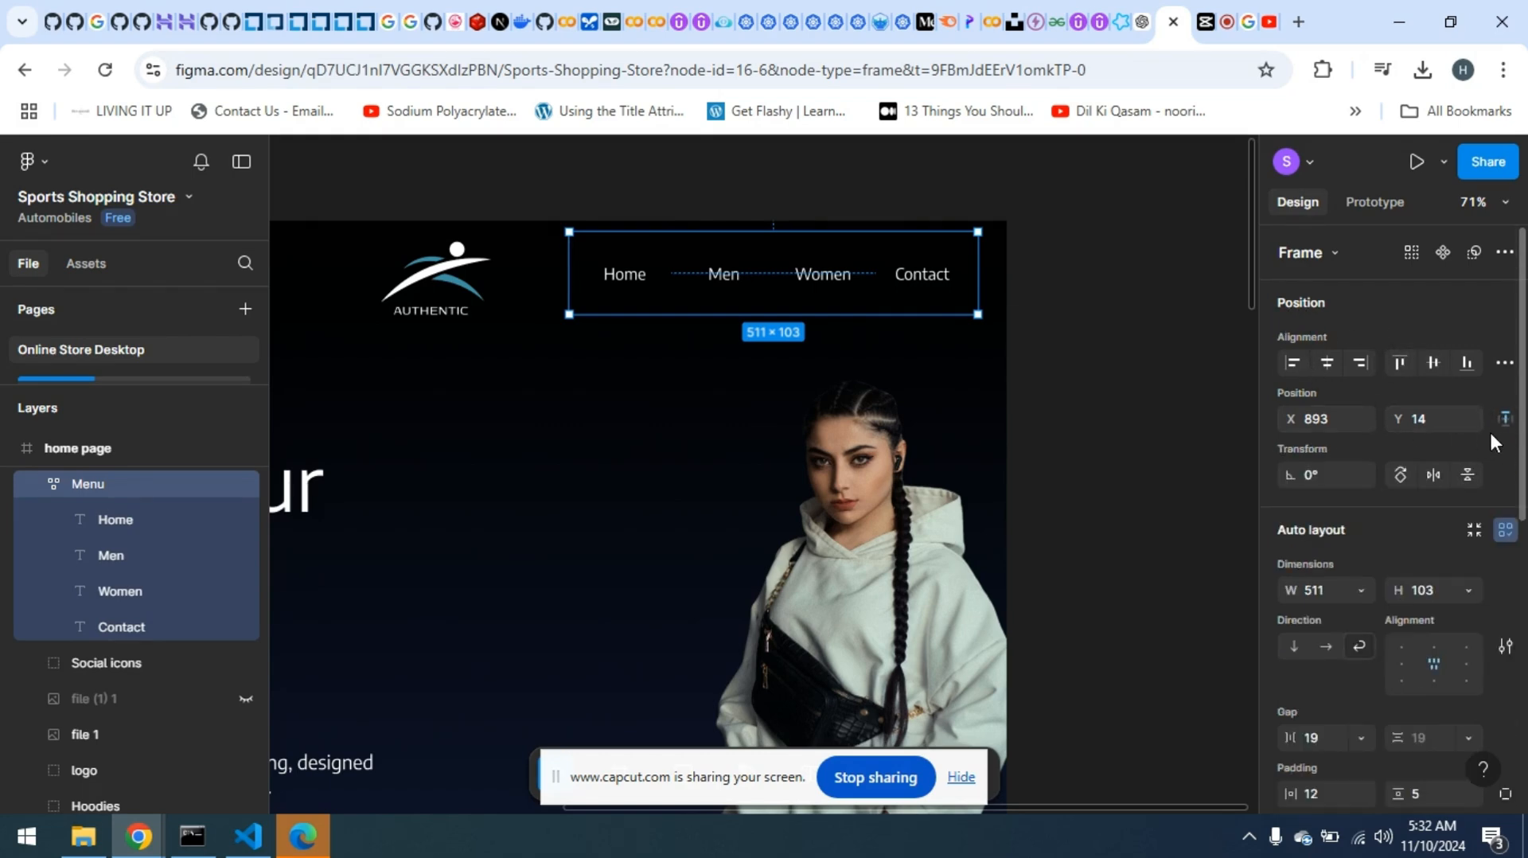
{"action": "mouse_move", "coordinate": [1503, 419]}
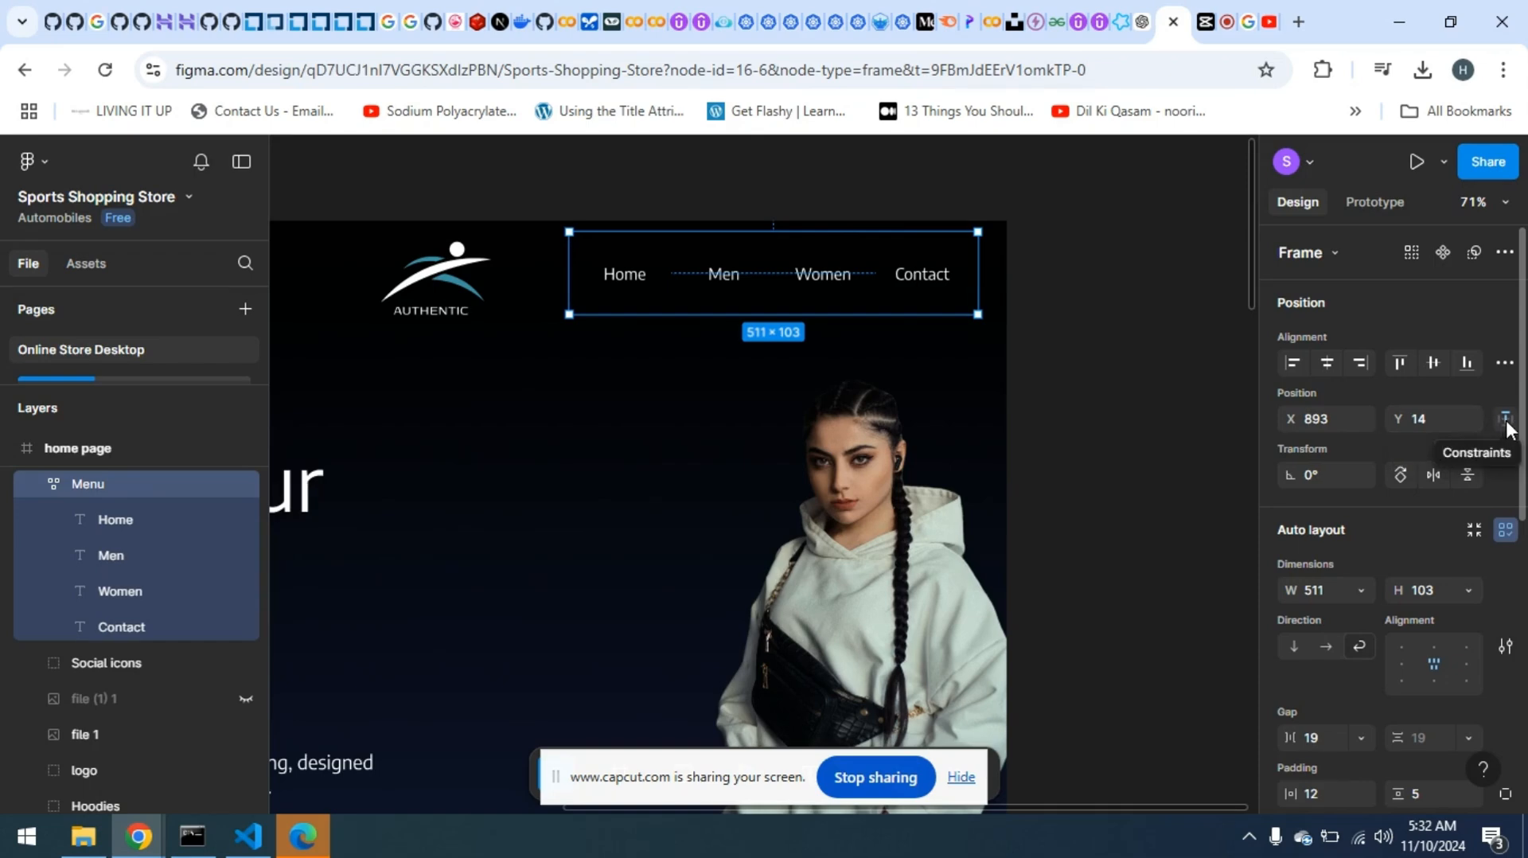
Show the Menu frame's constraints and confirm horizontal Center with Top vertical
{"action": "left_click", "coordinate": [1505, 419]}
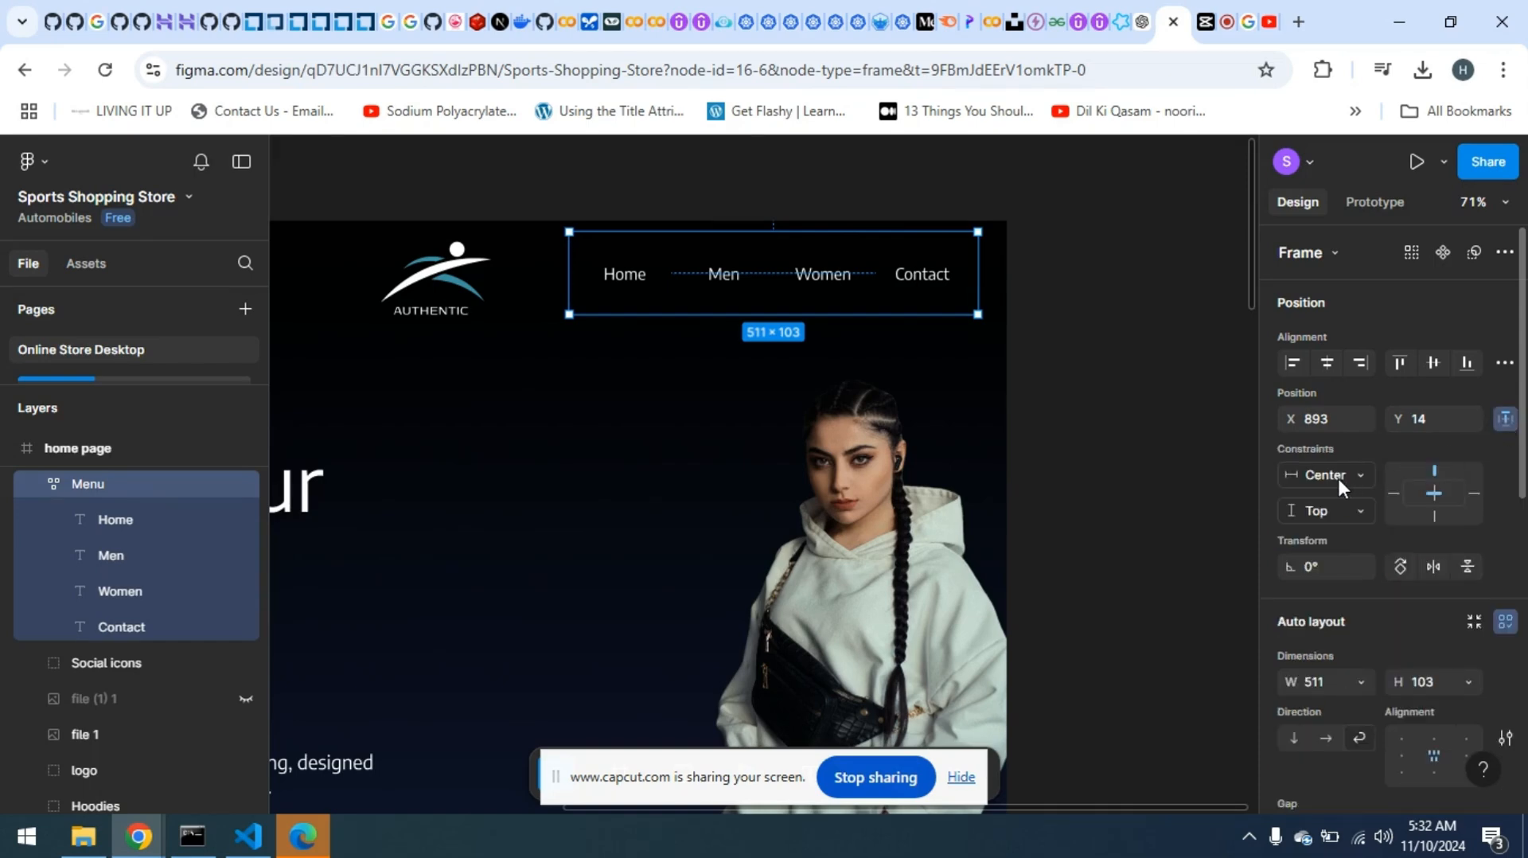
{"action": "mouse_move", "coordinate": [1325, 475]}
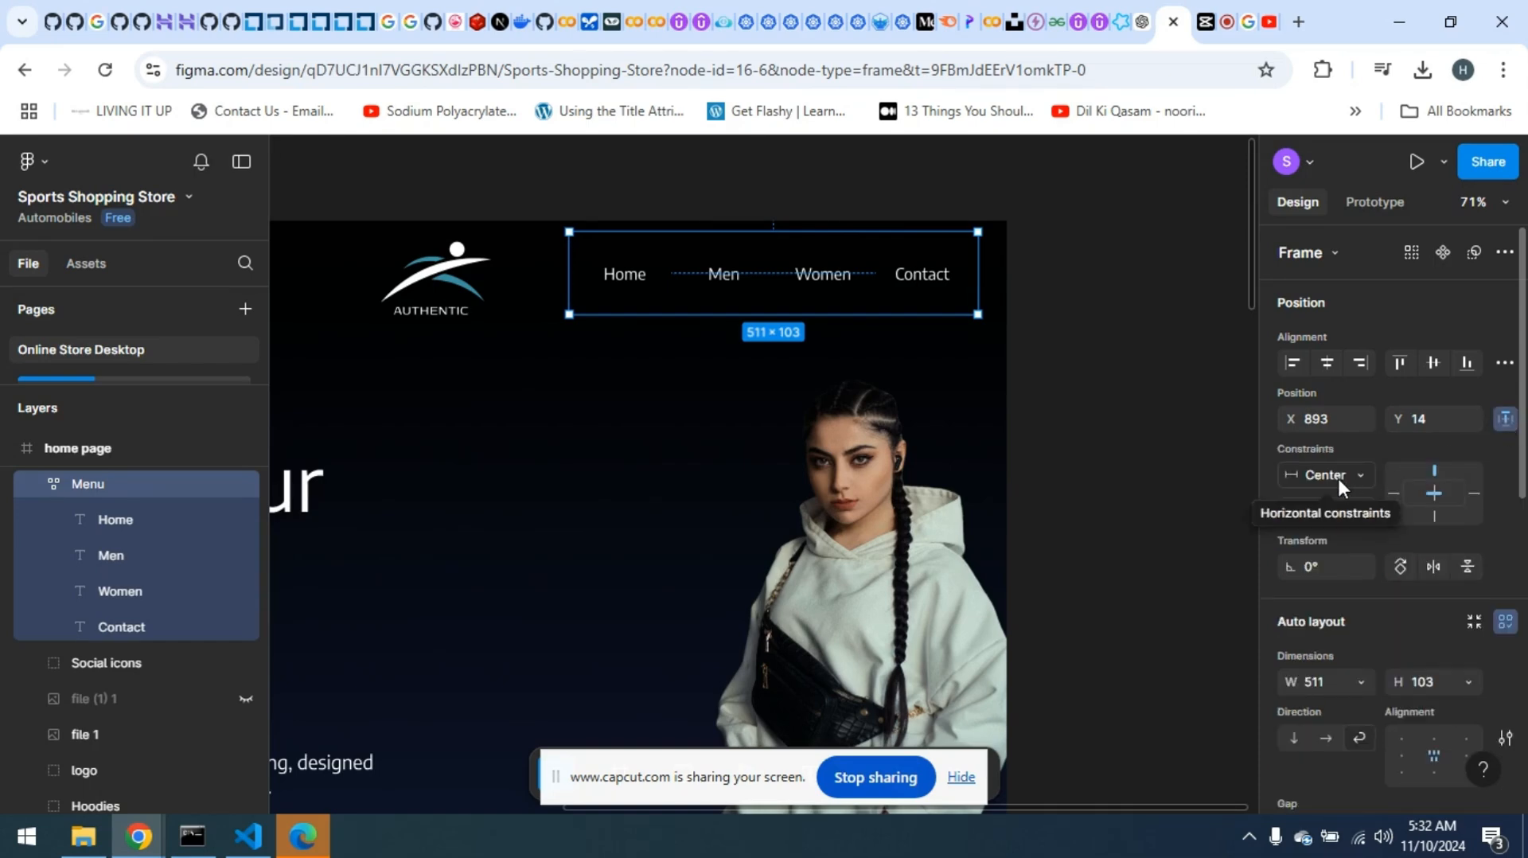
{"action": "left_click", "coordinate": [1327, 475]}
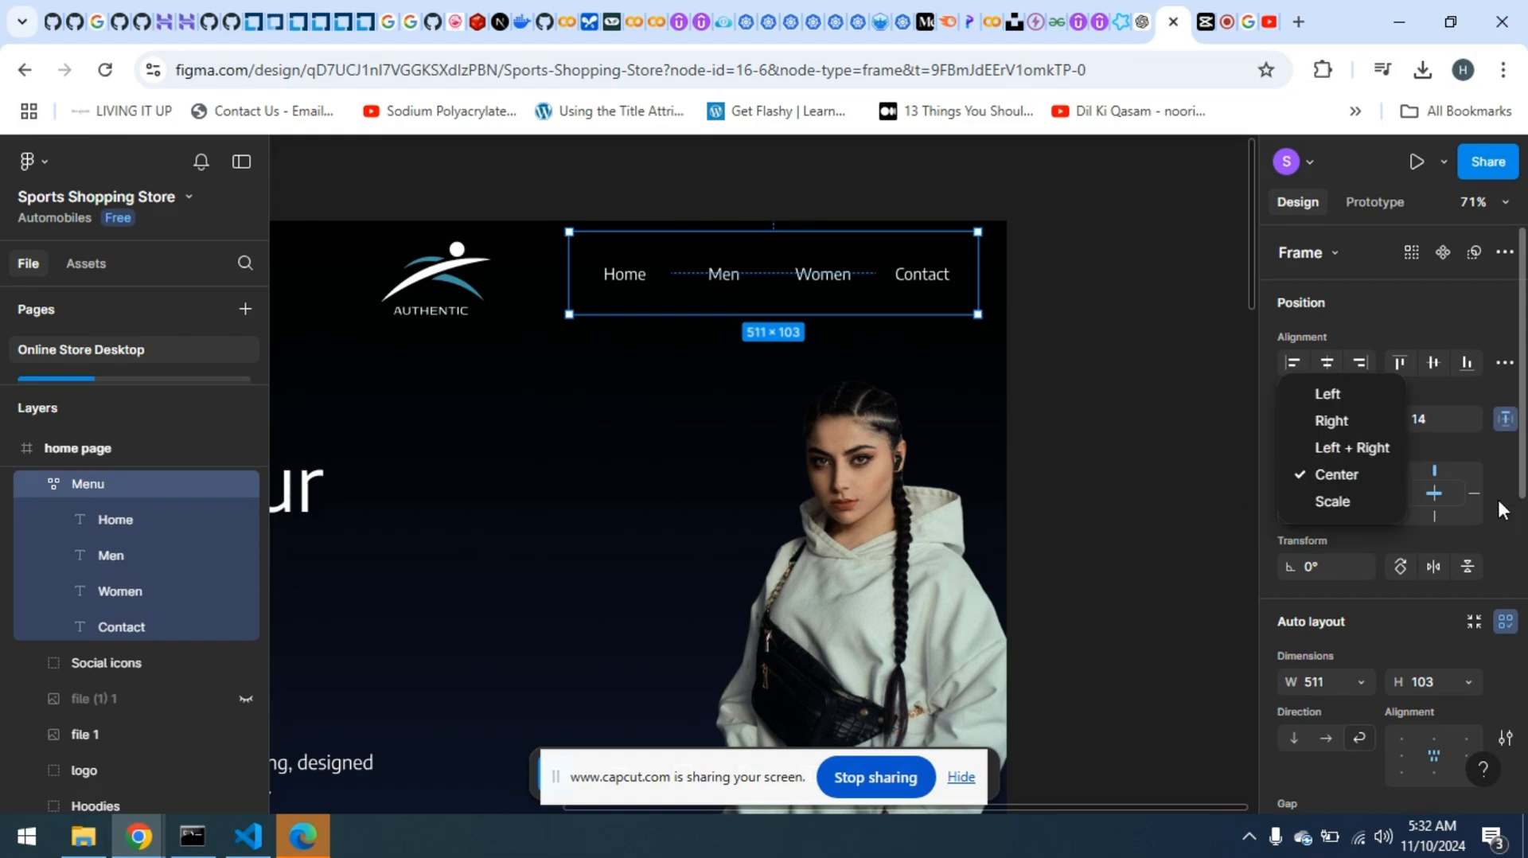
{"action": "left_click", "coordinate": [1334, 473]}
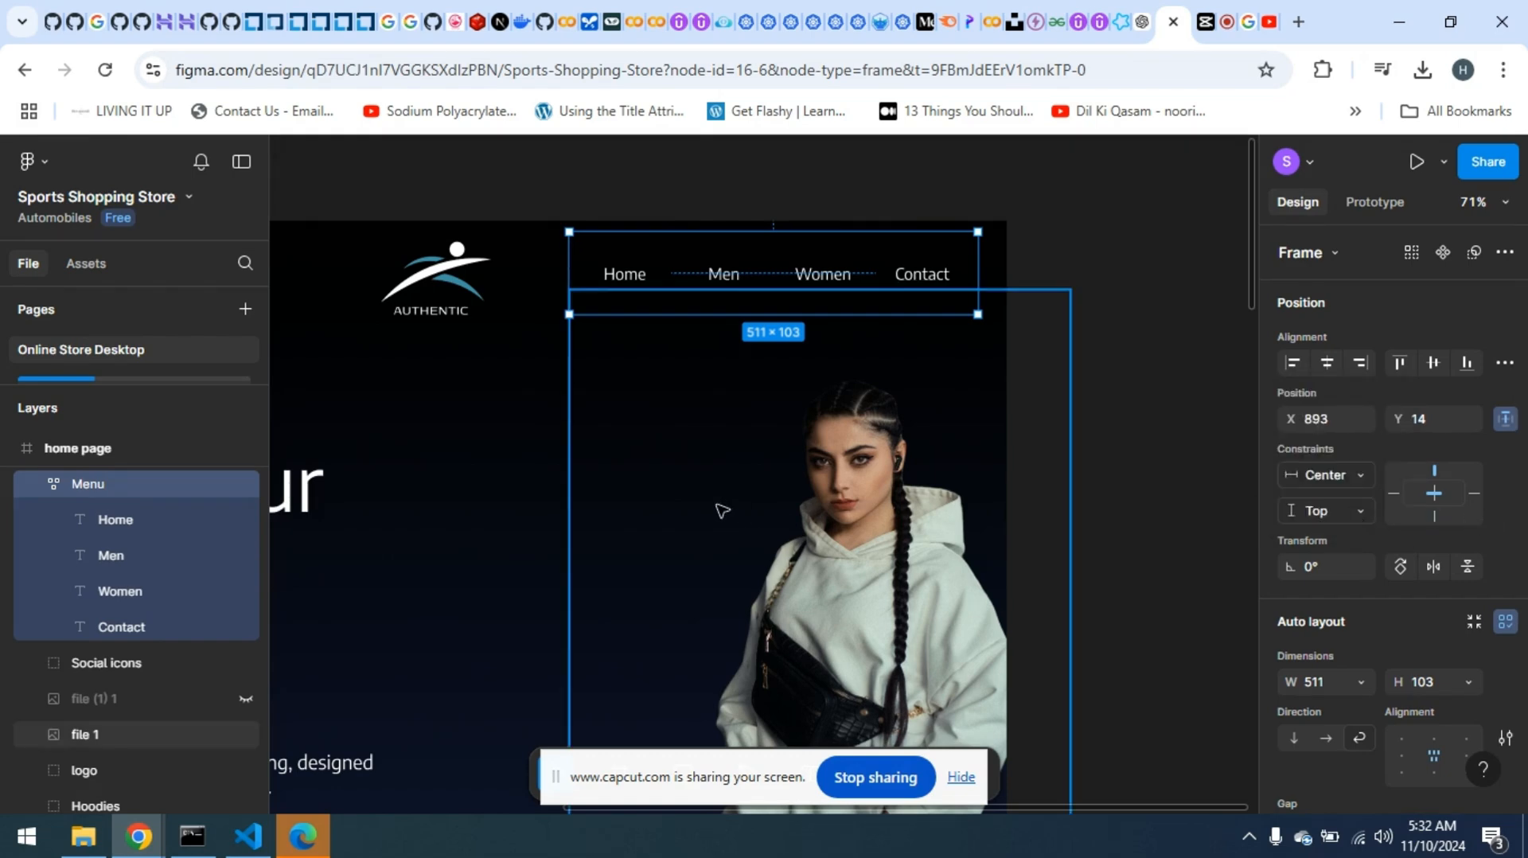